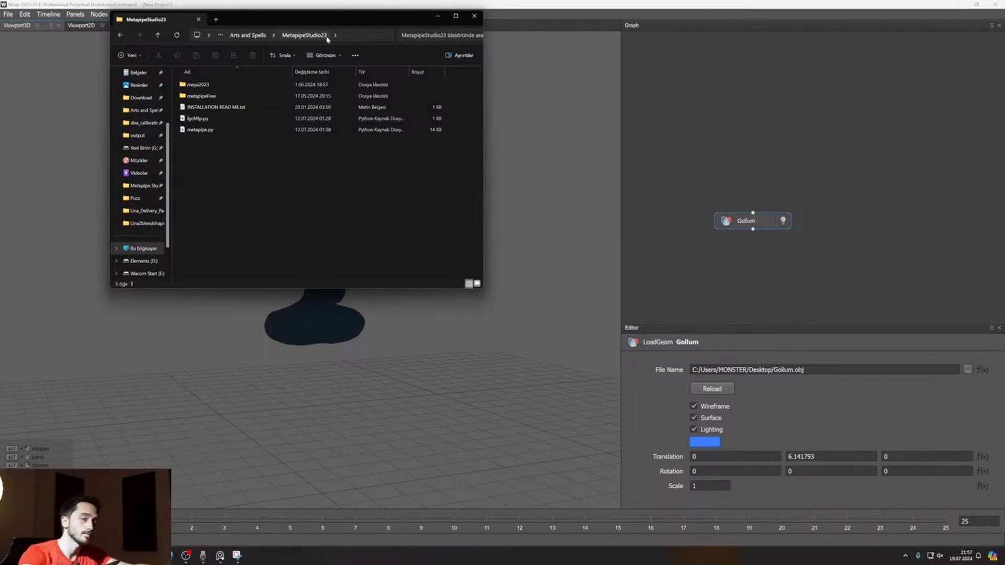
Browse the MetapipeStudio23 folders to locate metapipe.py and the maya2023 folder.
click(216, 107)
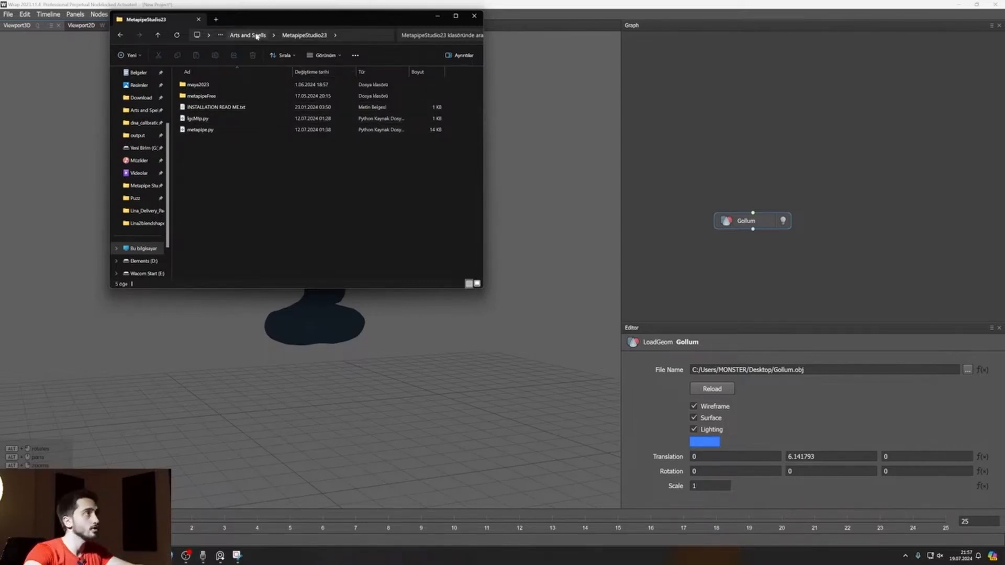
double_click(201, 96)
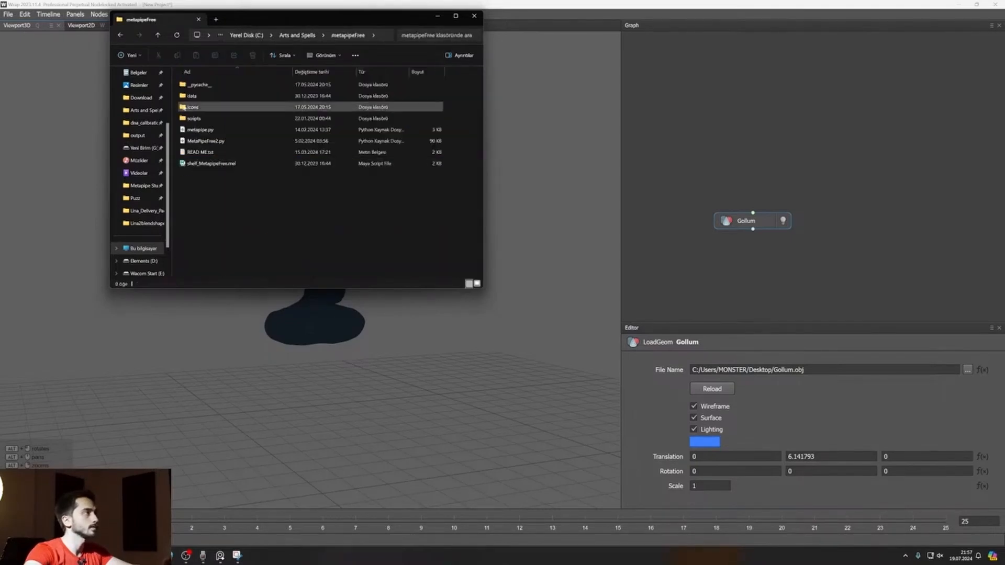
click(200, 130)
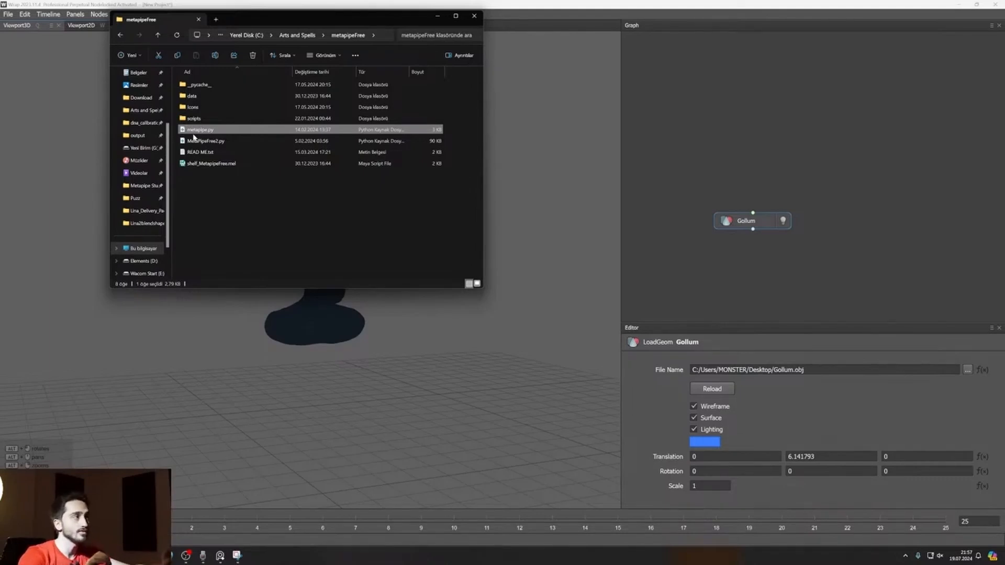
mouse_move(379, 35)
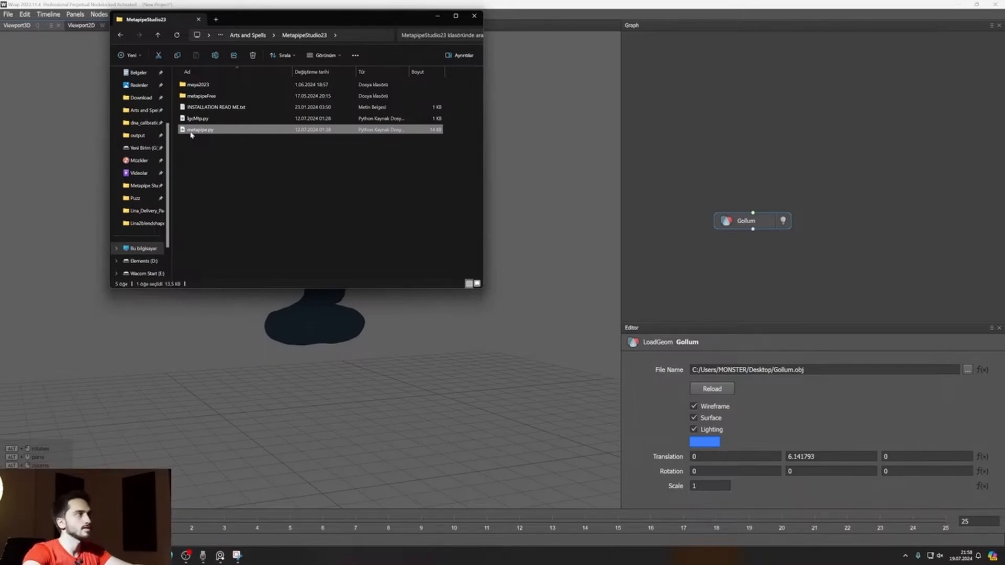
click(198, 84)
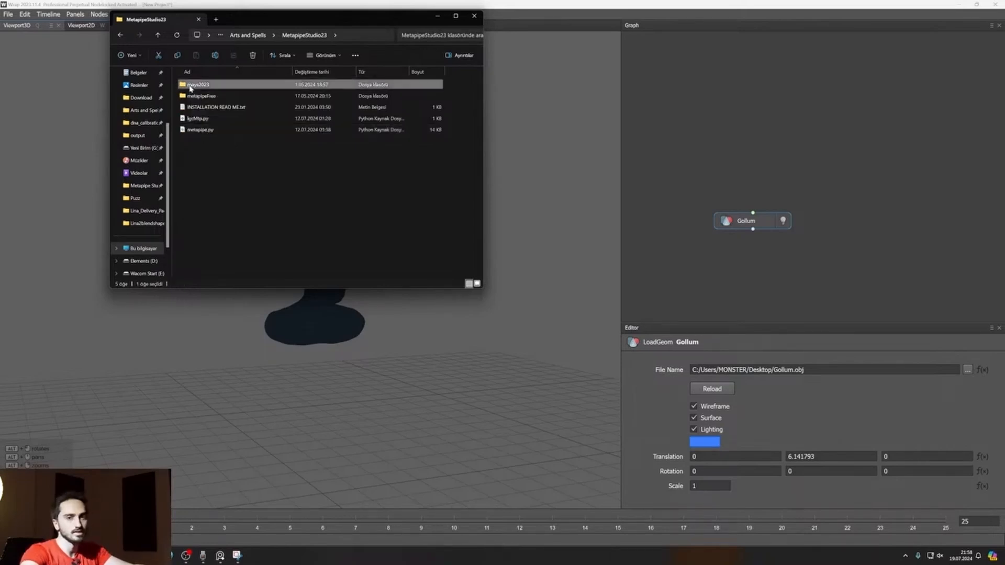
click(201, 130)
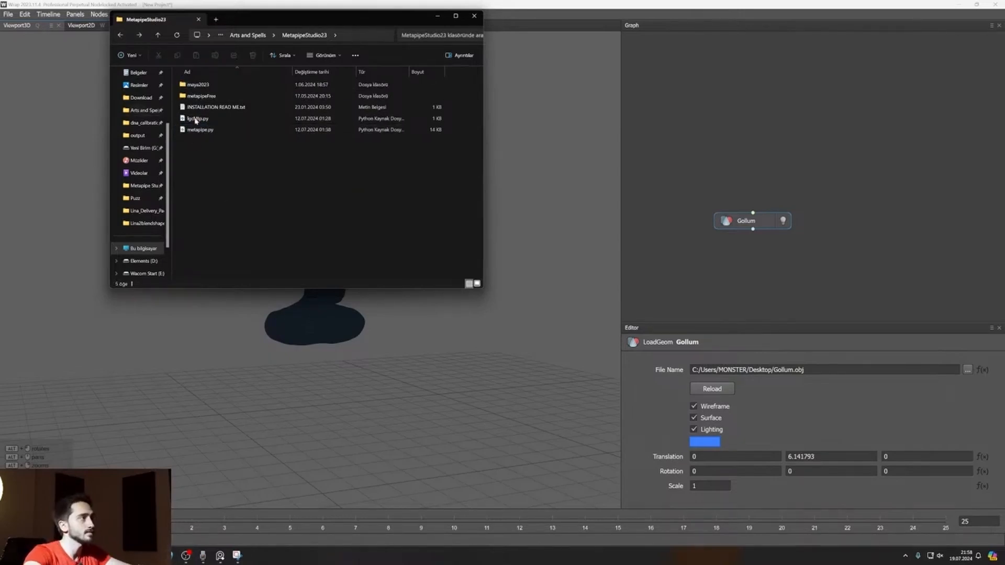
Run 'python metapipe.py' from the folder's Command Prompt and place the installer beside it.
click(289, 35)
text(p)
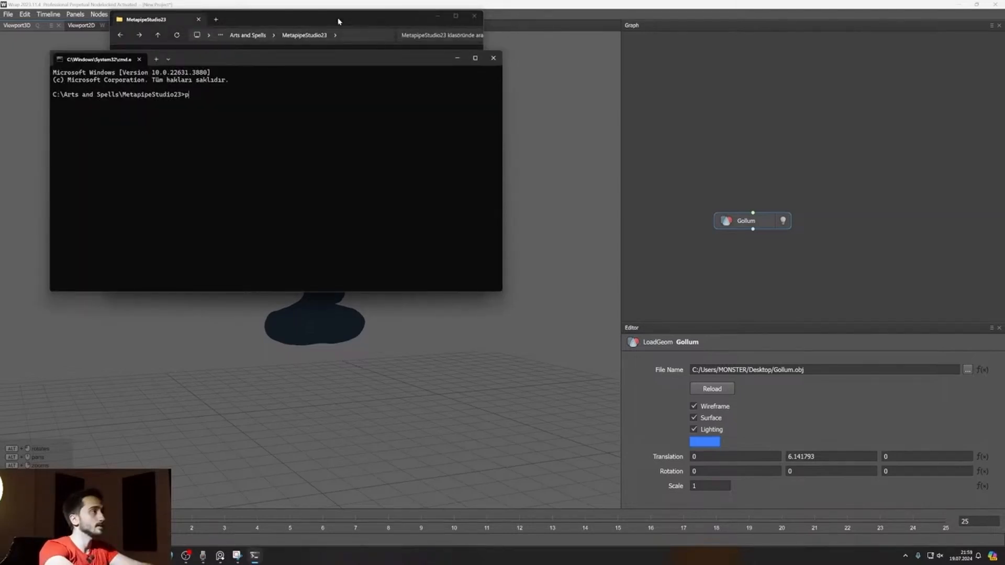
text(ython metapipe.py)
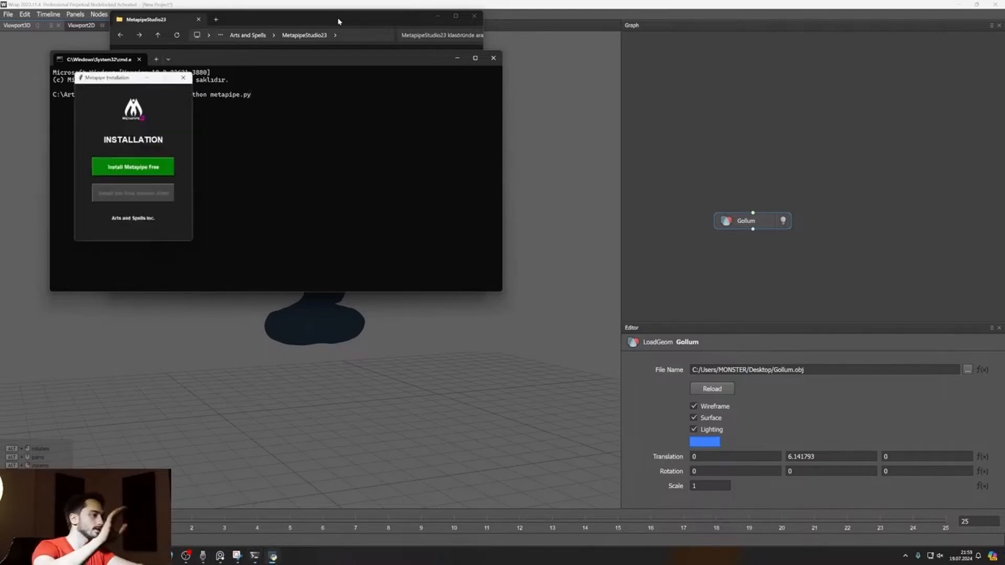
drag(133, 78, 493, 190)
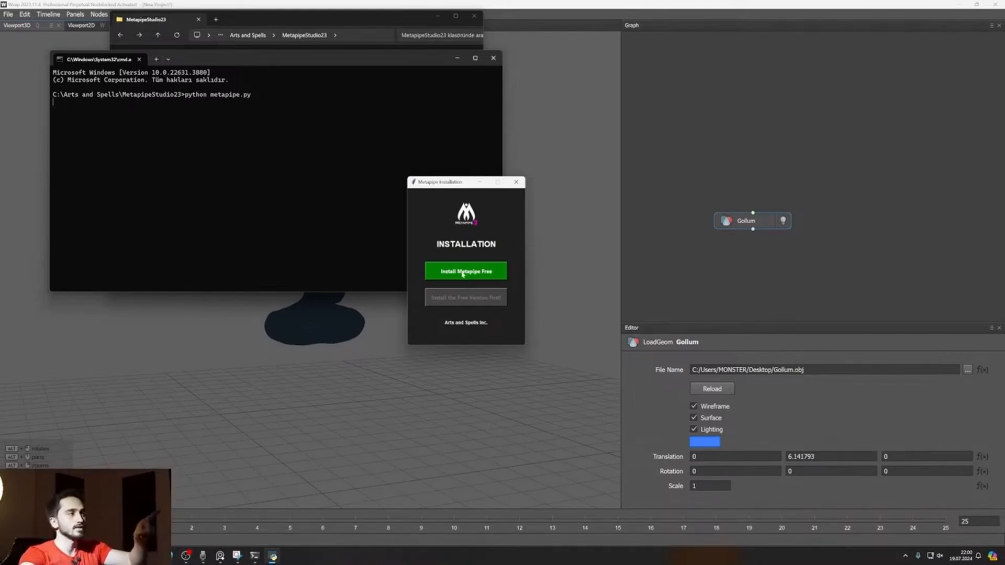
Install Metapipe Free, then start the full Metapipe install and review the EULA.
click(464, 270)
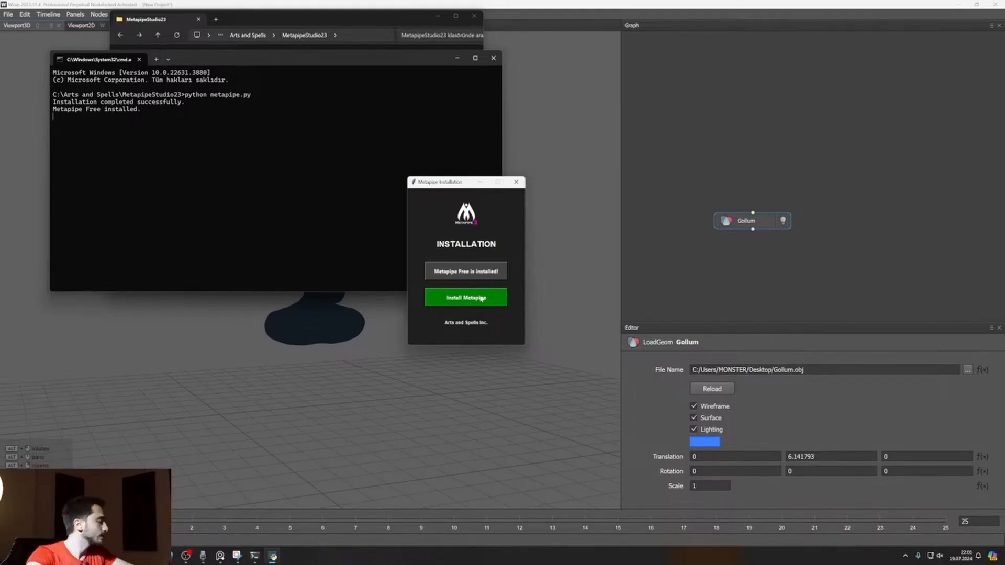
click(466, 297)
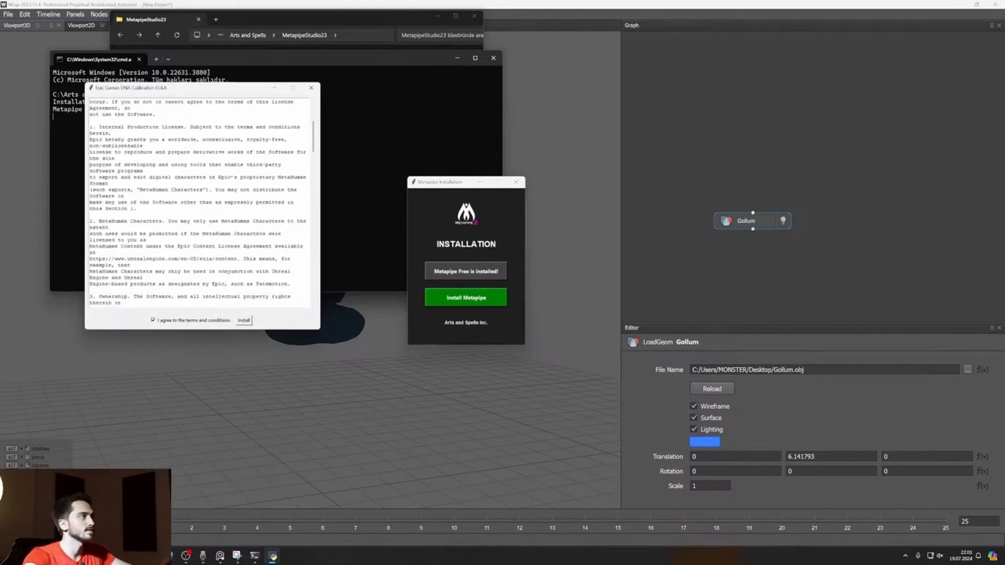
scroll(down, 3)
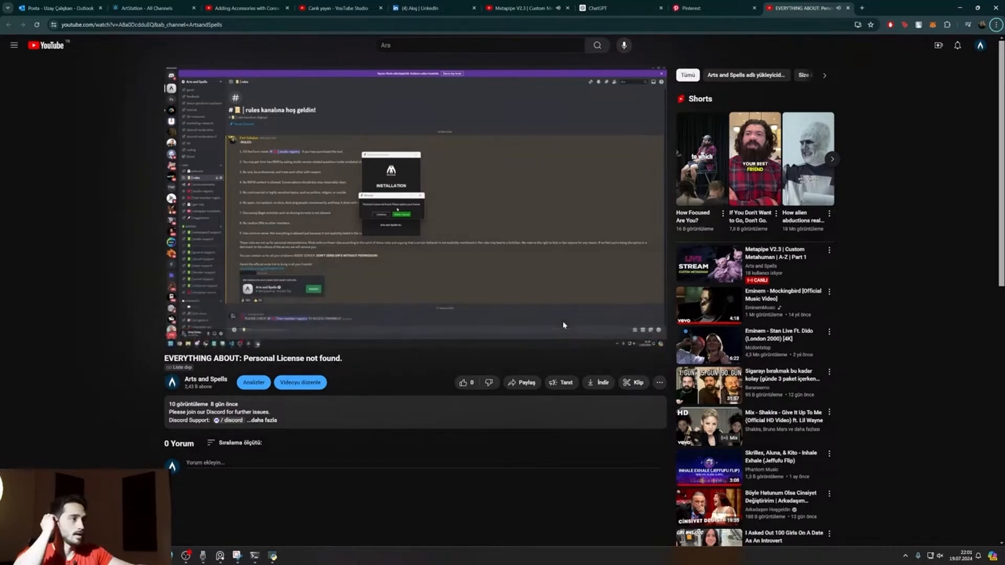
Leave the licence tutorial and return to the installer's successful-install message.
click(704, 7)
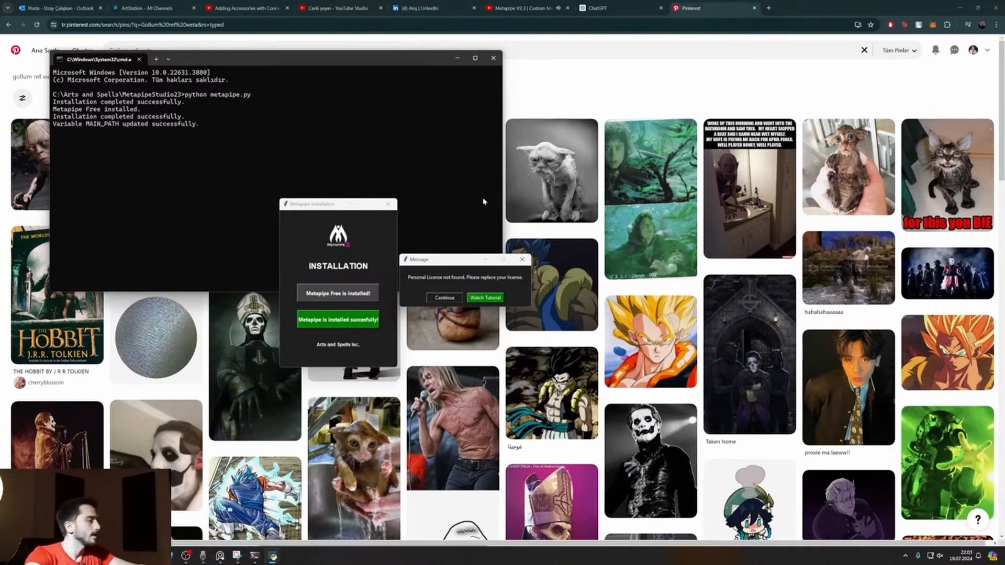
Browse the Metapipe Studio 2.3.0 folder and search Windows for Maya 2023.
click(444, 297)
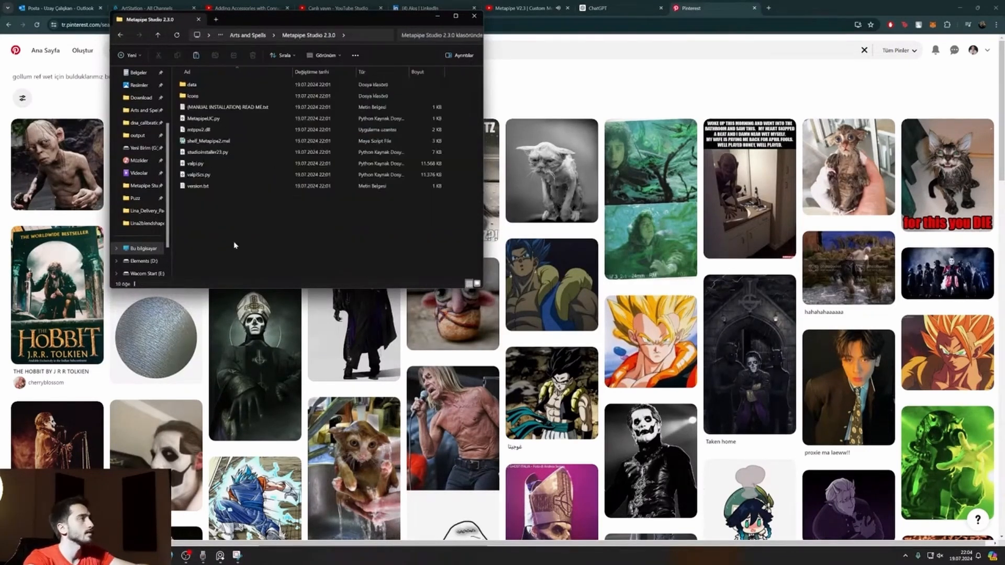
click(203, 118)
text(ma)
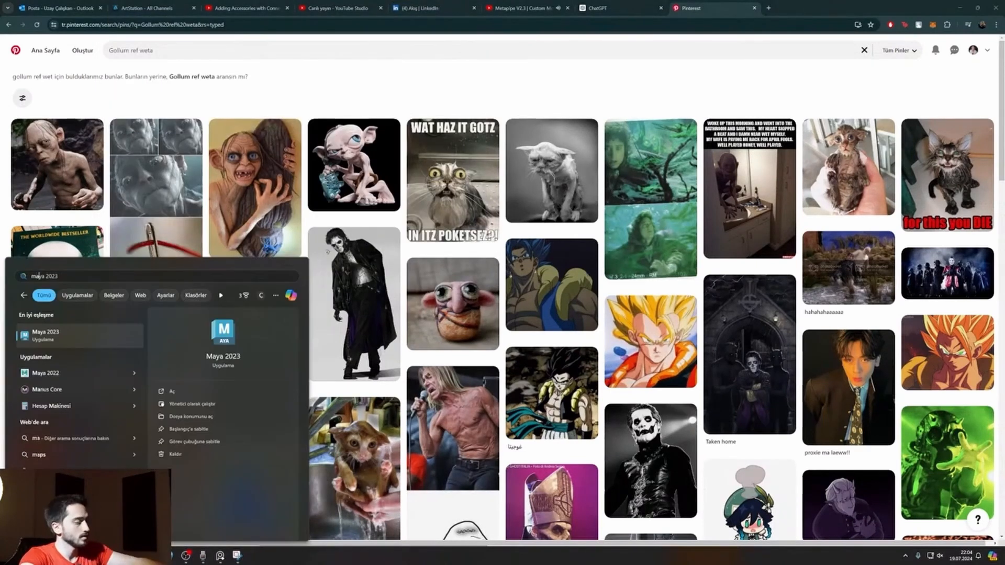
Launch Maya 2023 and bring up the Metapipe 2.3 Studio panel with Build DNA.
click(45, 334)
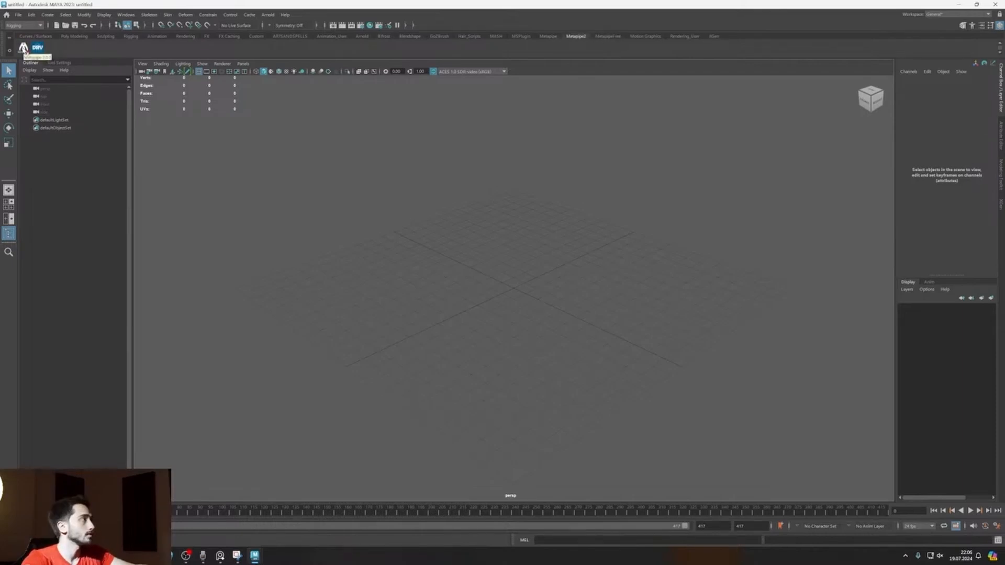
click(36, 47)
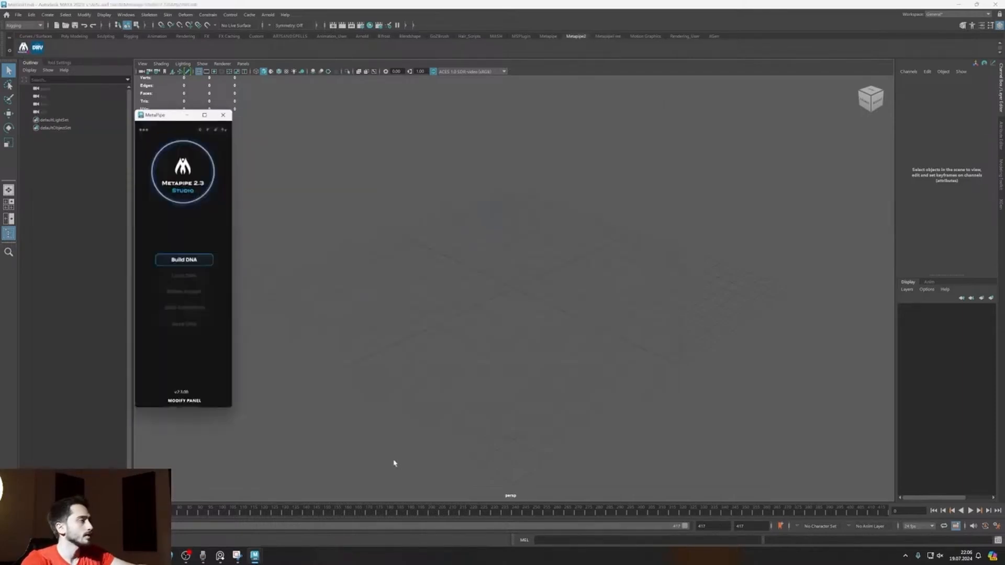